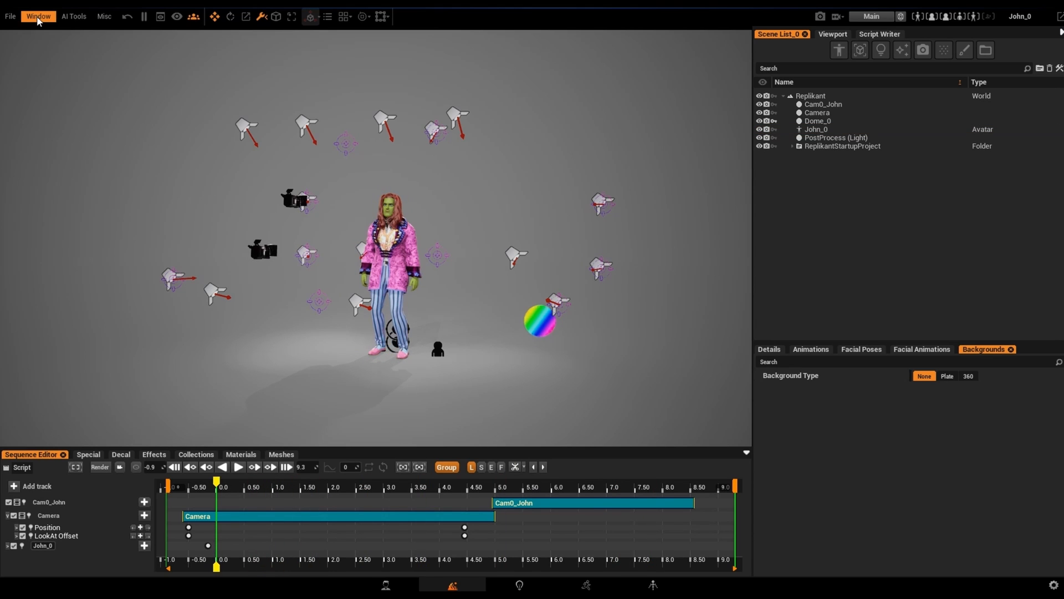
Browse the Window menu's list of available panels
{"action": "left_click", "coordinate": [37, 15]}
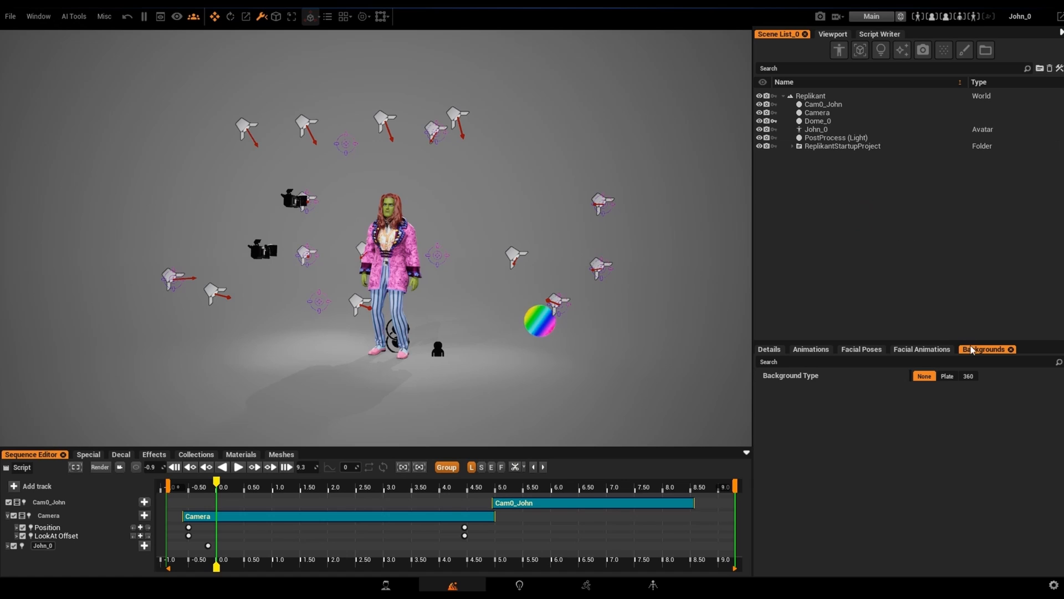
{"action": "mouse_move", "coordinate": [988, 352]}
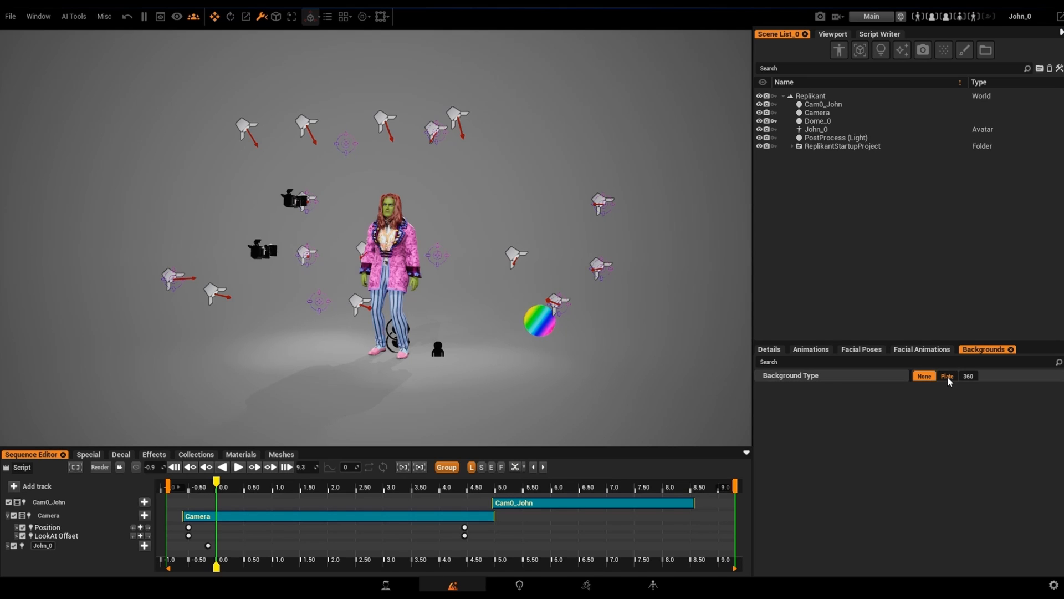
{"action": "mouse_move", "coordinate": [963, 391]}
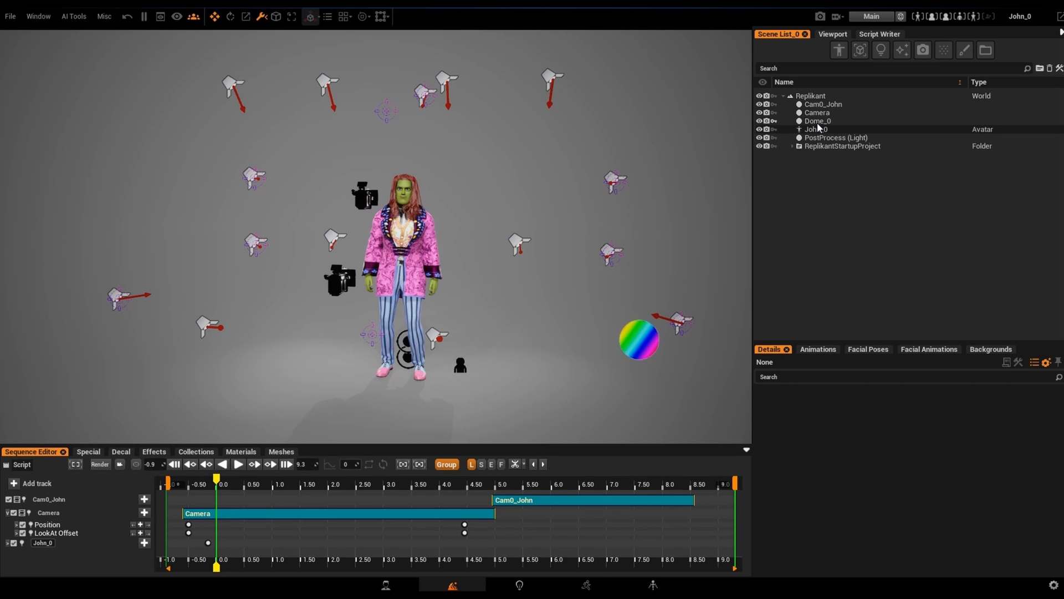
Hide Dome_0 from the viewport and bring up the Backgrounds settings
{"action": "left_click", "coordinate": [818, 121]}
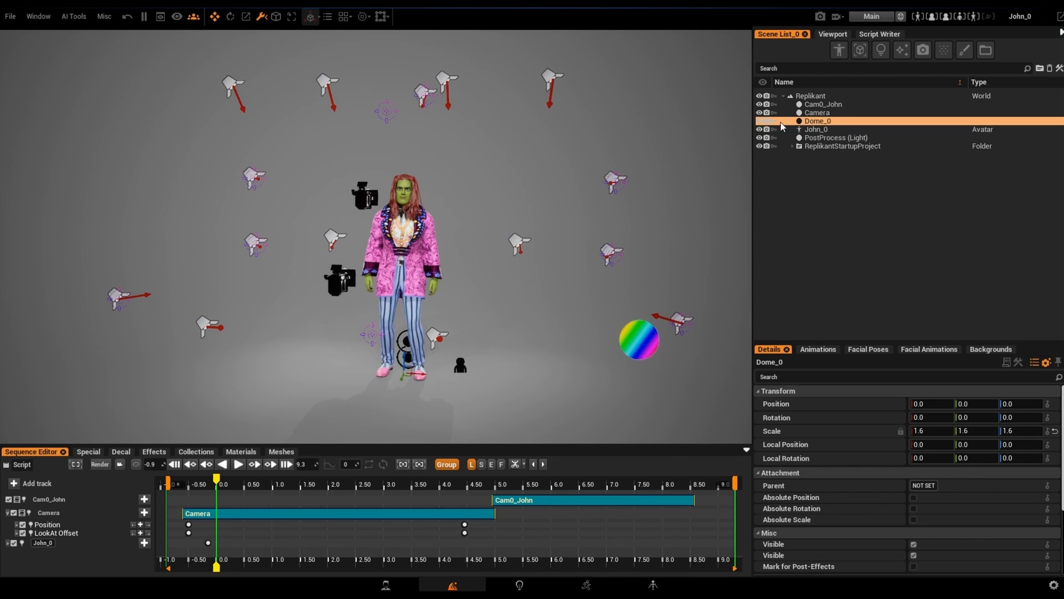
{"action": "left_click", "coordinate": [757, 121]}
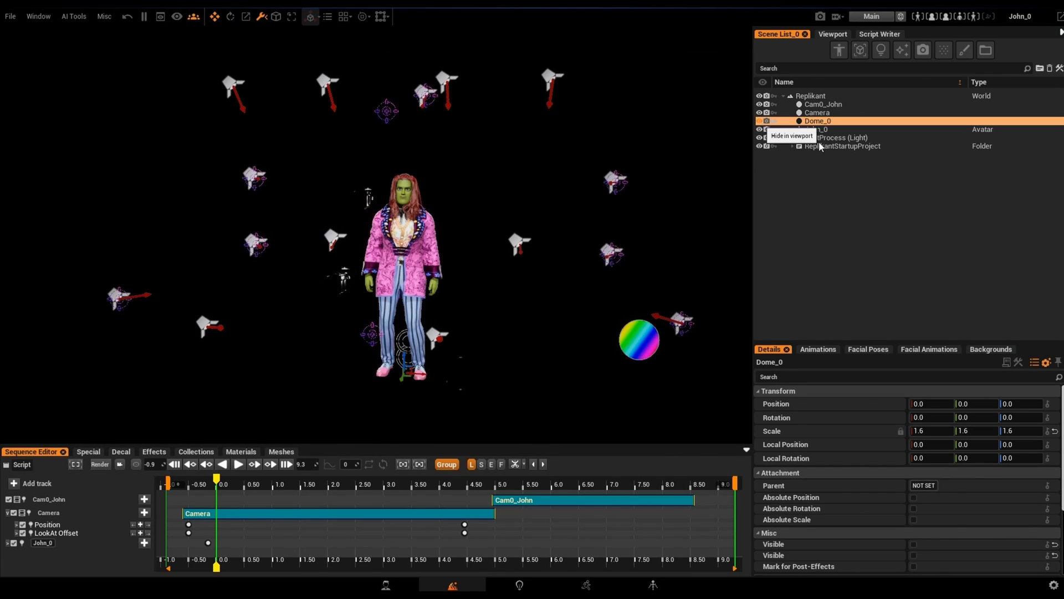
{"action": "left_click", "coordinate": [990, 272]}
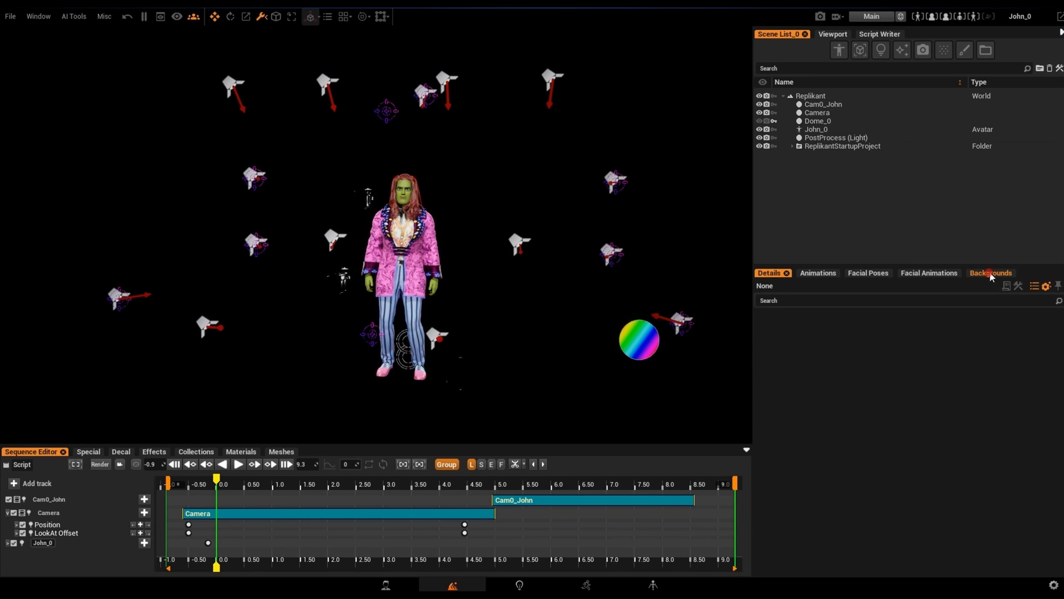
{"action": "left_click", "coordinate": [989, 273]}
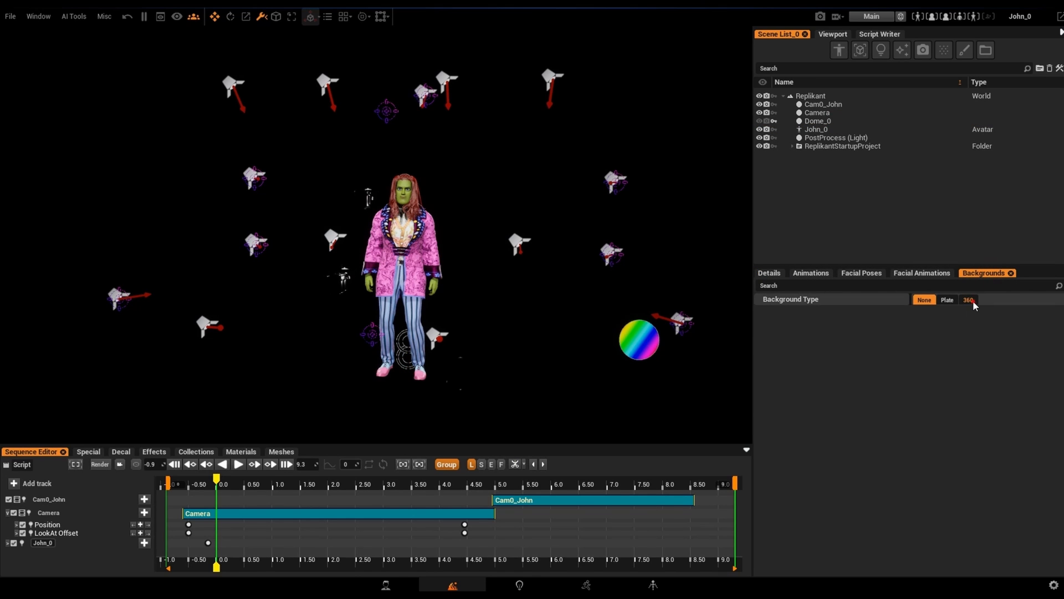
Switch the background type to 360 and set the projection offset to 10.0, adjusting size and angle
{"action": "left_click", "coordinate": [966, 300]}
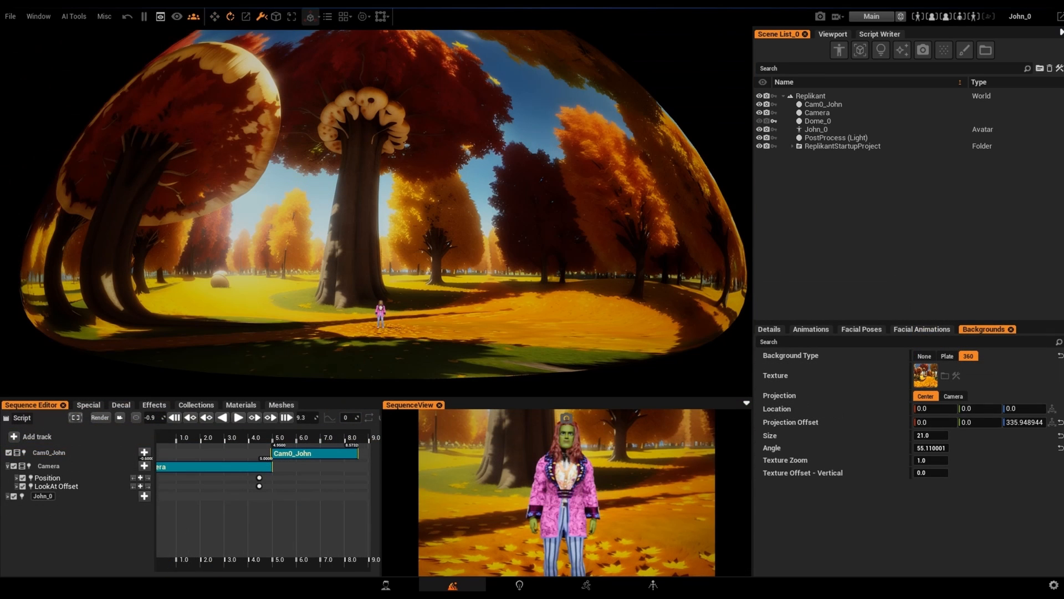
{"action": "mouse_move", "coordinate": [909, 268]}
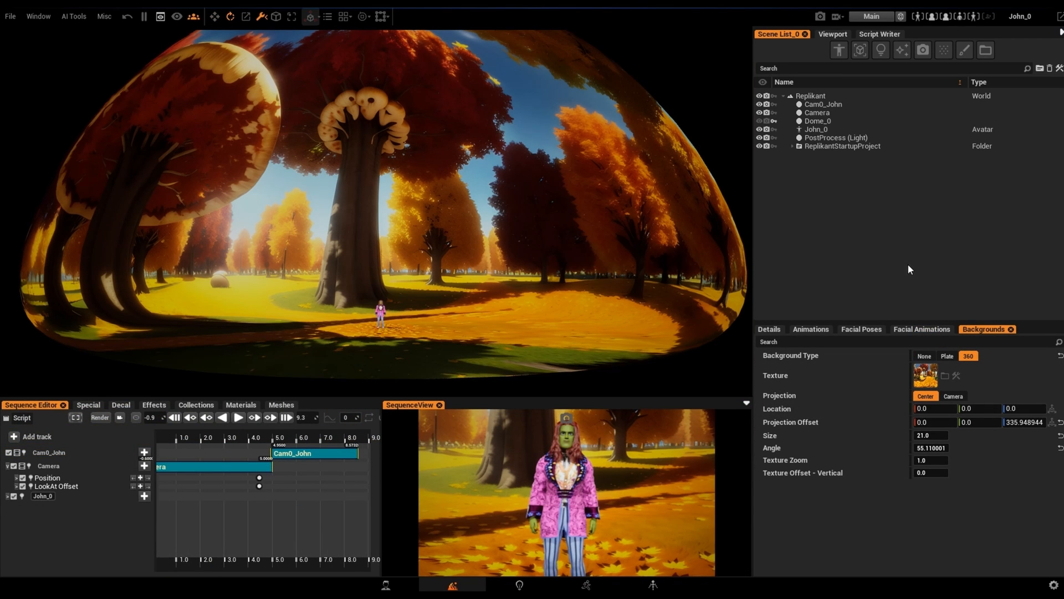
{"action": "mouse_move", "coordinate": [412, 217]}
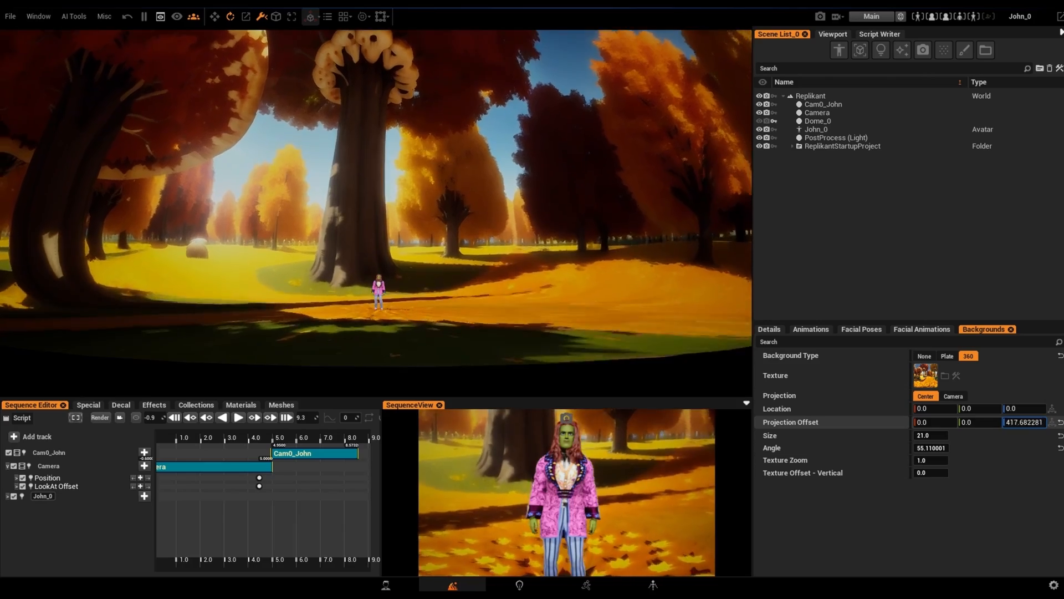
{"action": "type", "text": "10.0"}
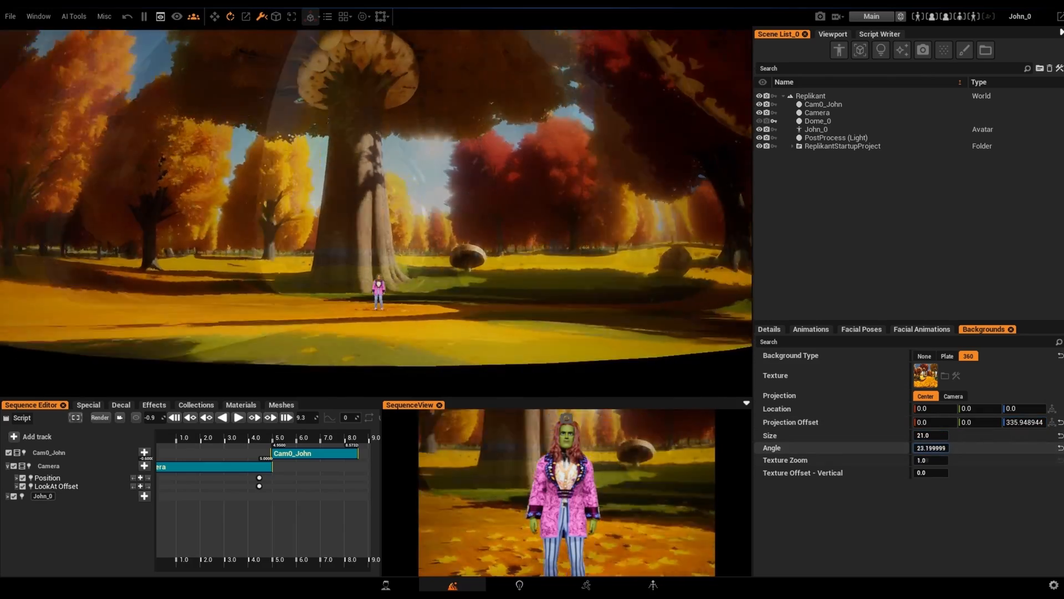
{"action": "left_click_drag", "start_coordinate": [930, 446], "coordinate": [963, 446]}
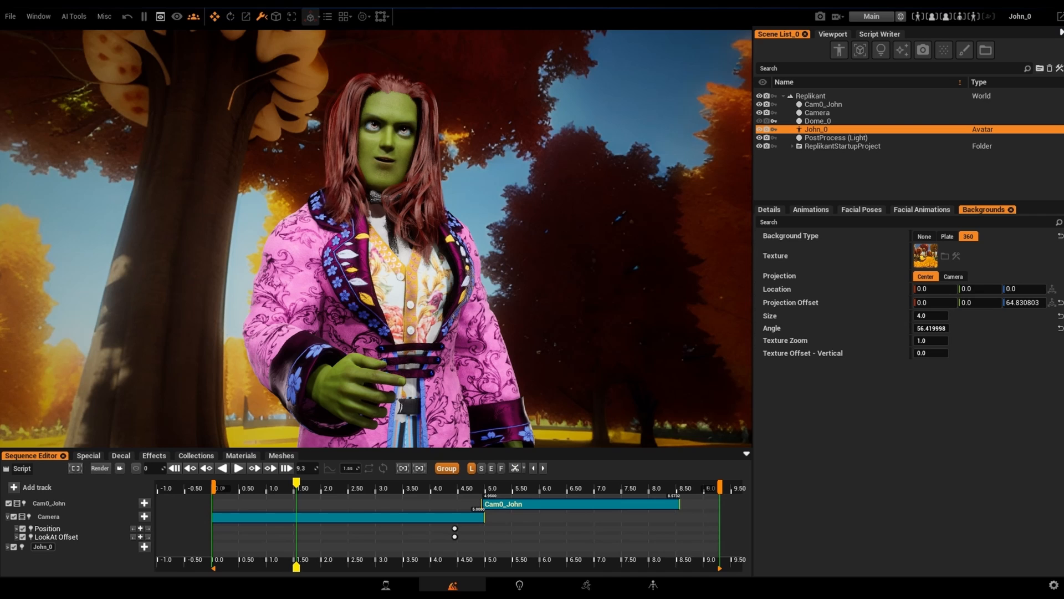
{"action": "mouse_move", "coordinate": [954, 256]}
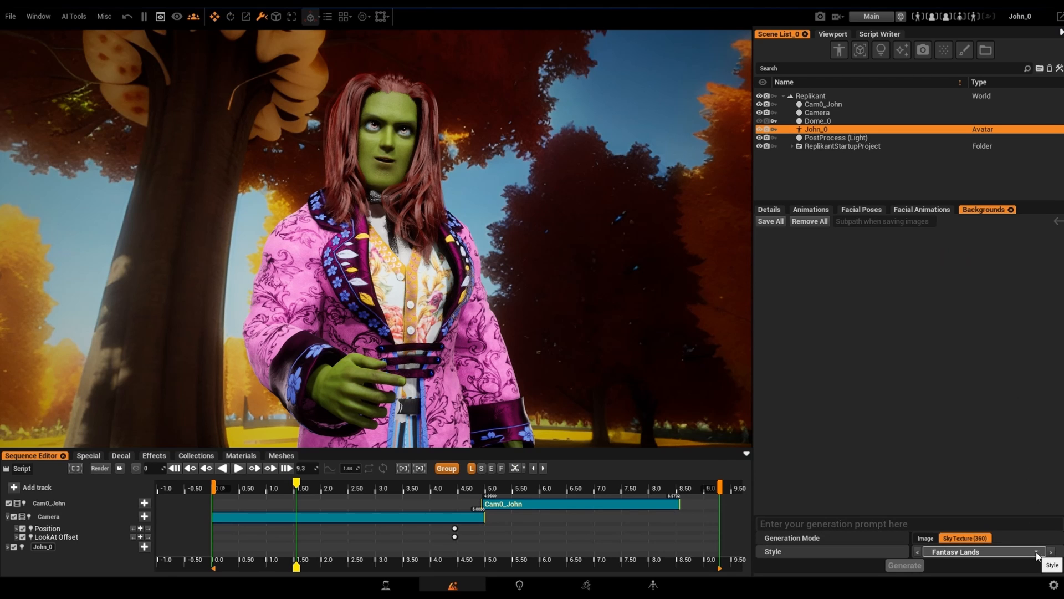
Set the AI generator to Sky Texture (360) mode with the Fantasy Lands art style
{"action": "left_click", "coordinate": [924, 538]}
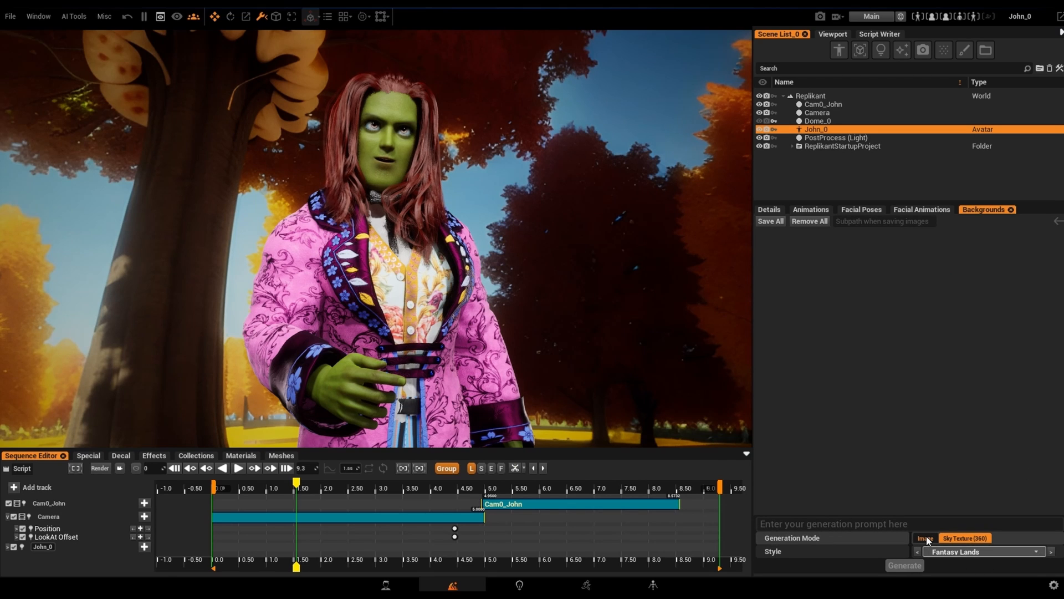
{"action": "left_click", "coordinate": [965, 538]}
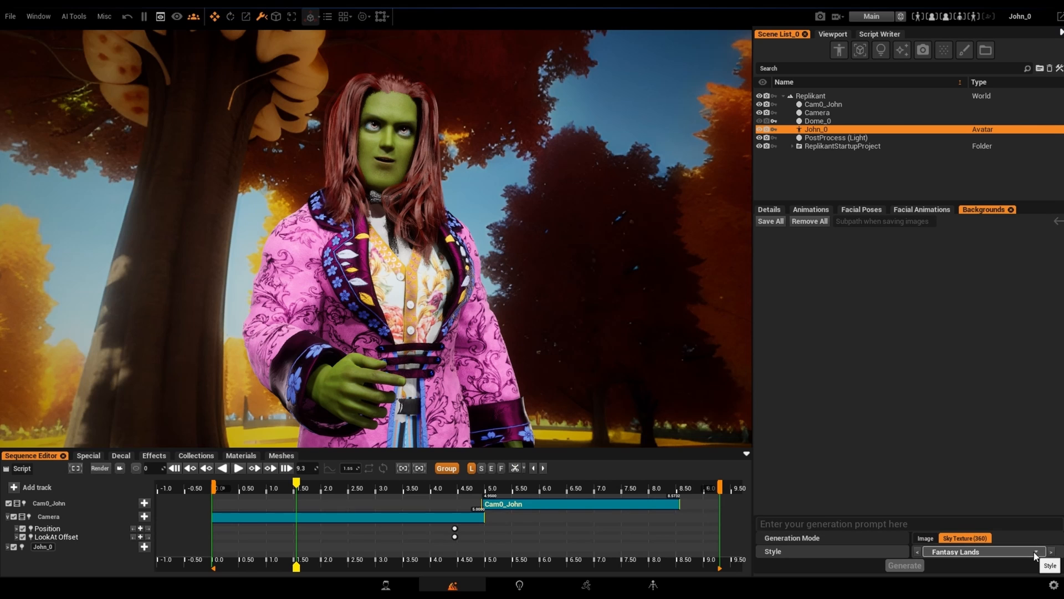
{"action": "left_click", "coordinate": [981, 551]}
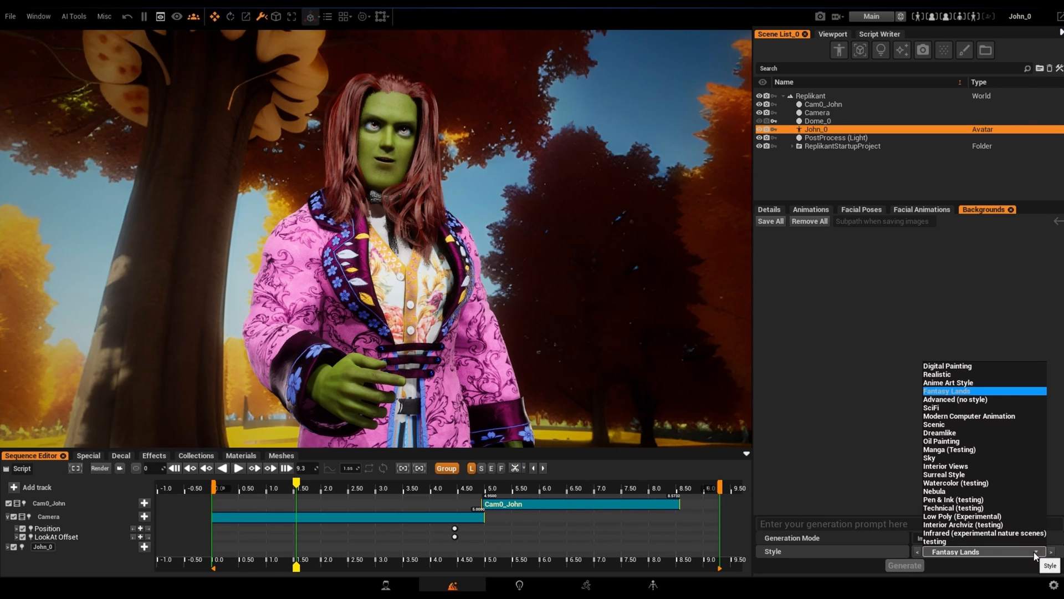
{"action": "mouse_move", "coordinate": [955, 395]}
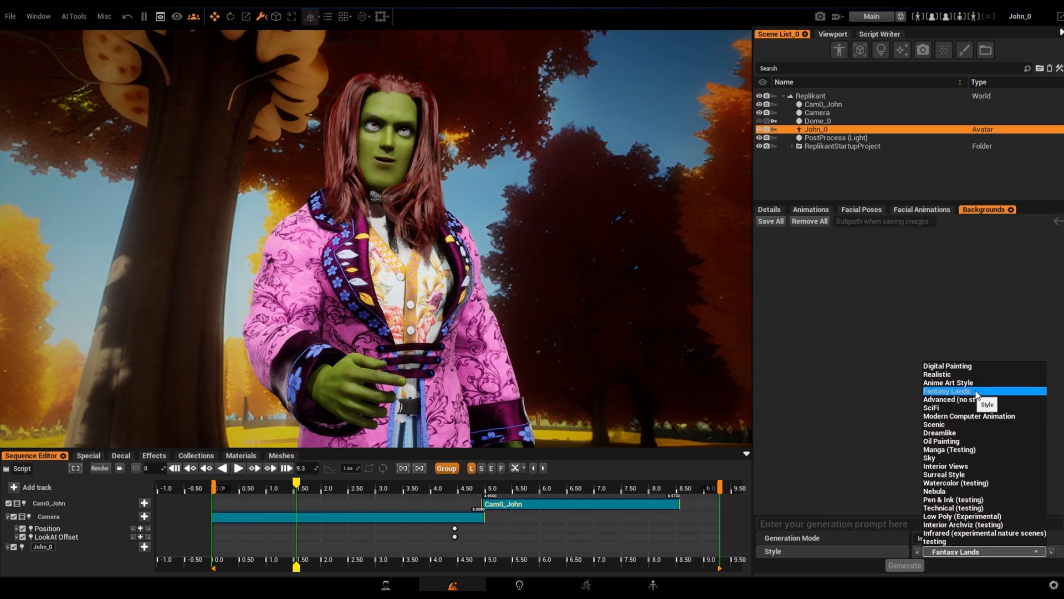
{"action": "left_click", "coordinate": [948, 390]}
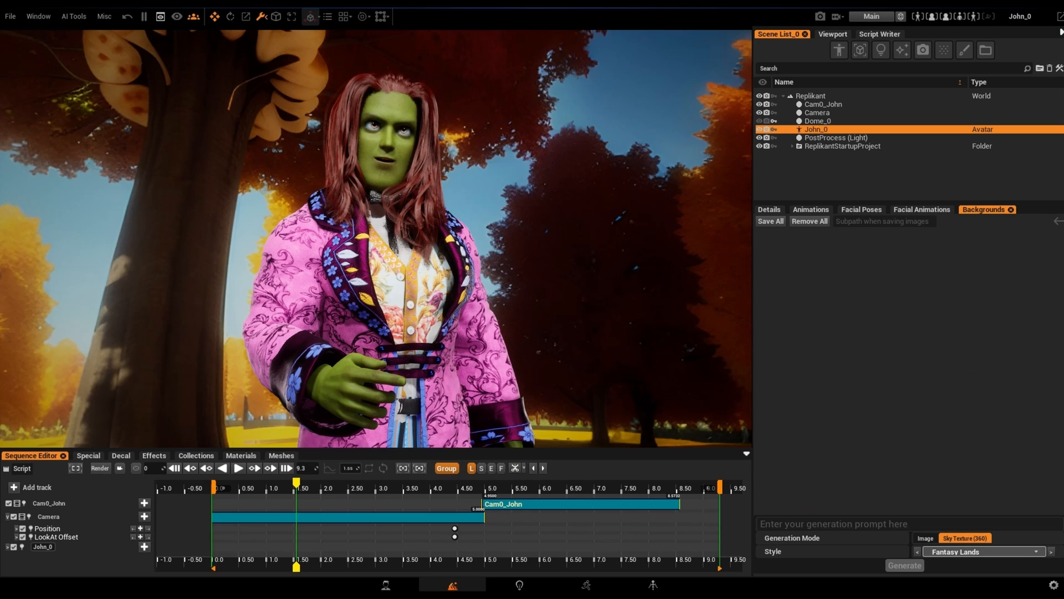
Generate a 360° background from the prompt 'flower fields with mountains and buildings'
{"action": "type", "text": "flower fields with"}
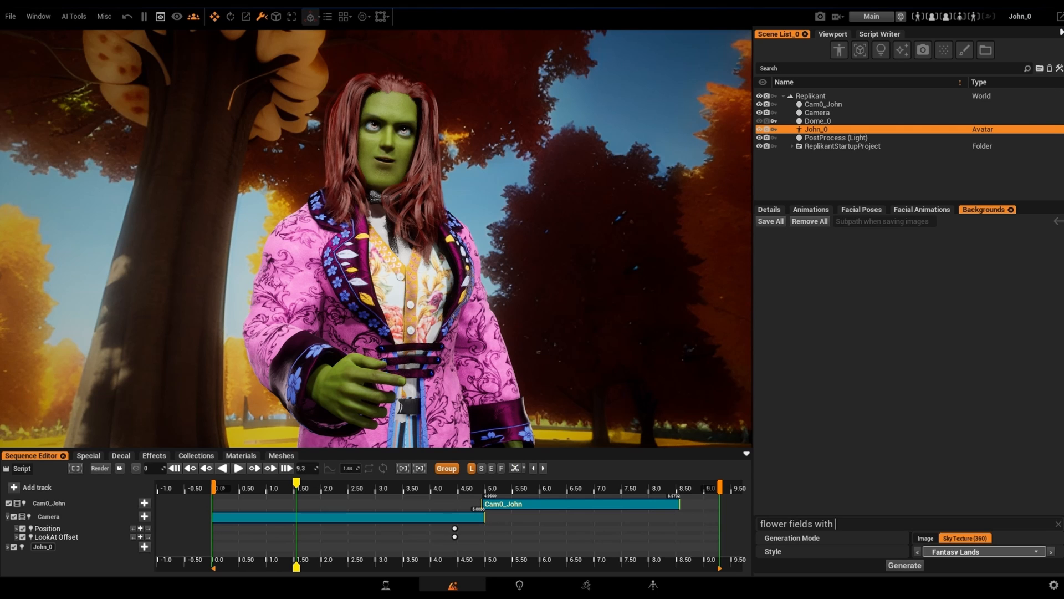
{"action": "type", "text": "mountains and buildings"}
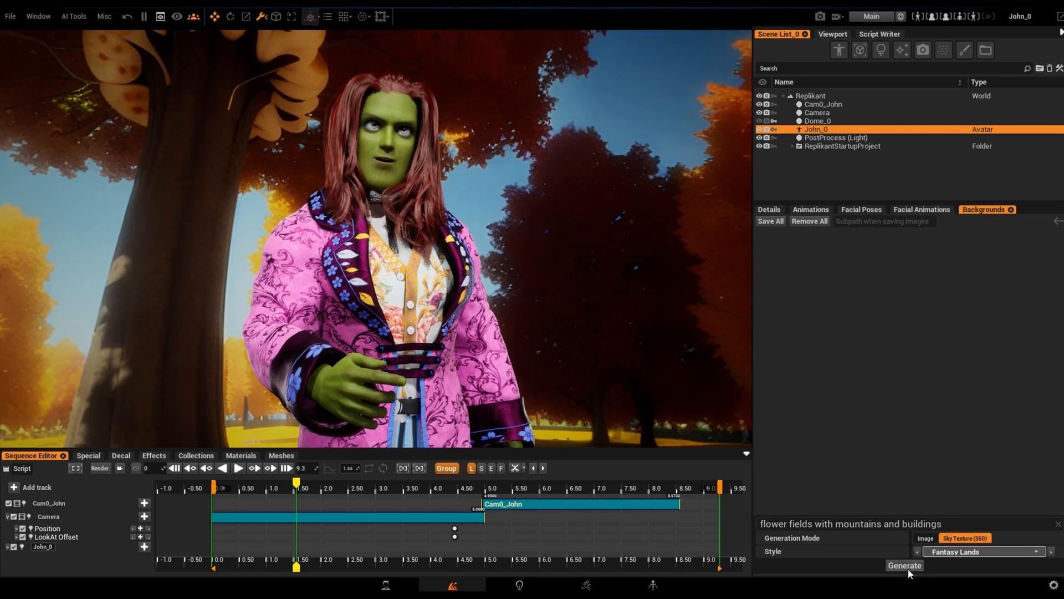
{"action": "left_click", "coordinate": [904, 564]}
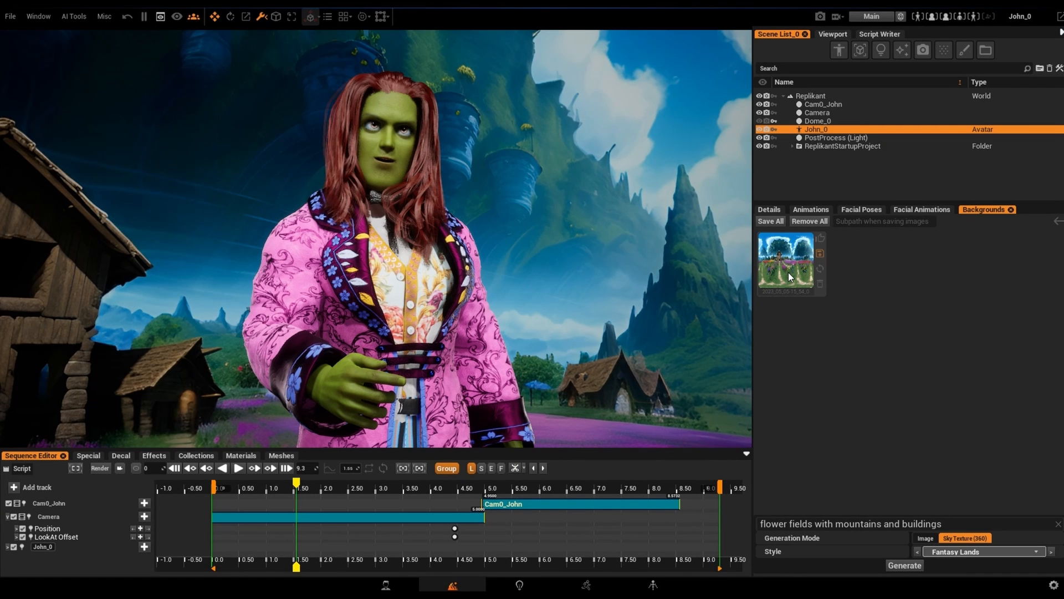
Apply the generated flower-field image as background and browse the stored AI 360° textures
{"action": "left_click", "coordinate": [787, 262]}
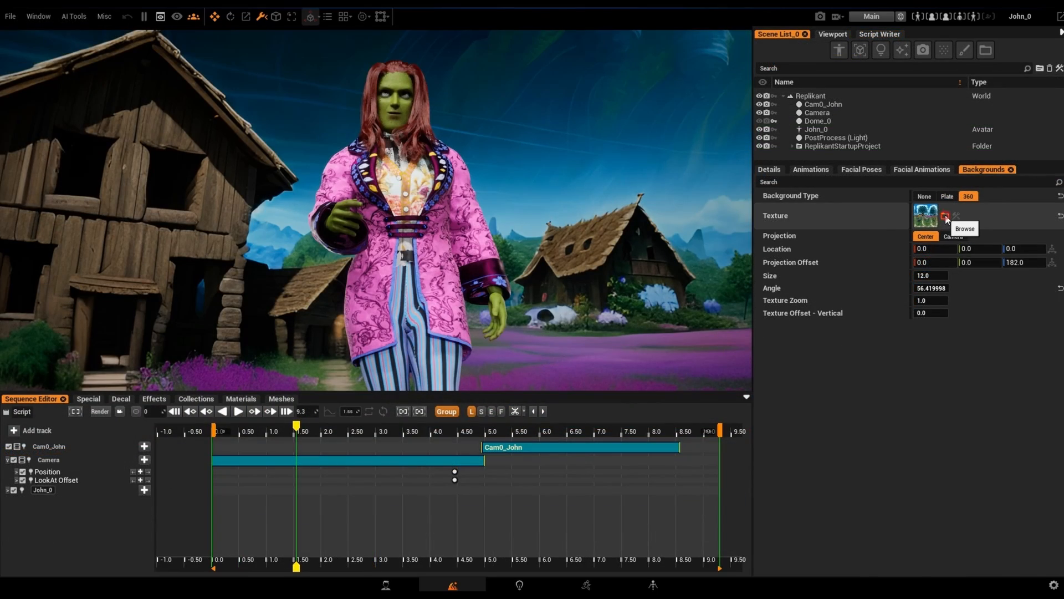
{"action": "left_click", "coordinate": [945, 216]}
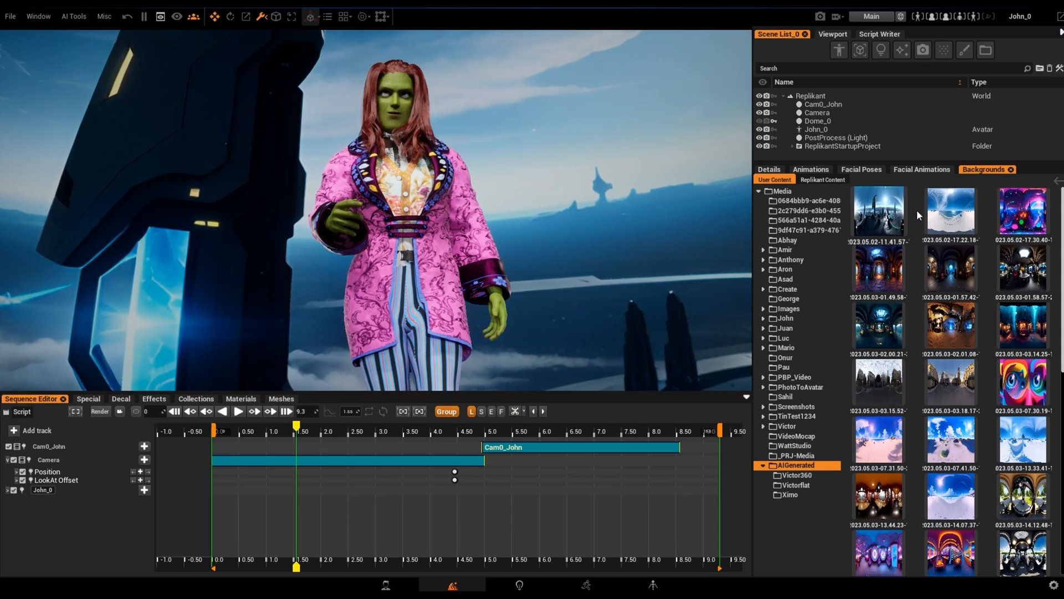